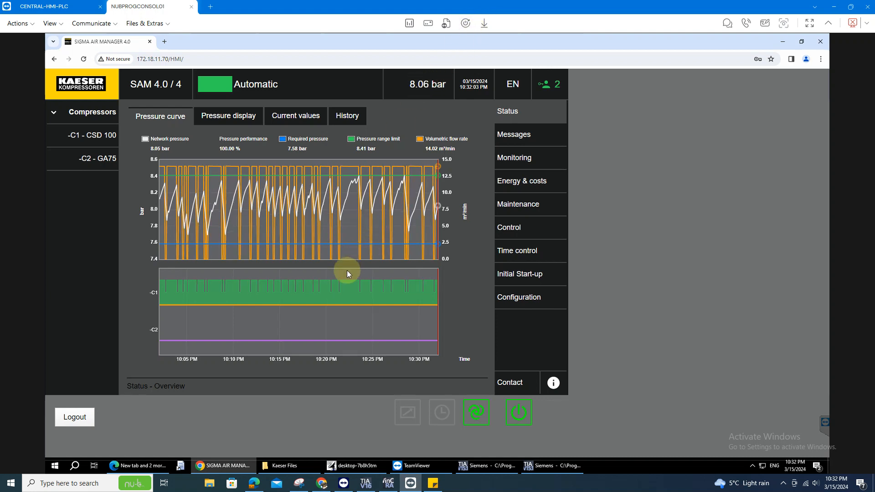
{"action": "mouse_move", "coordinate": [311, 219]}
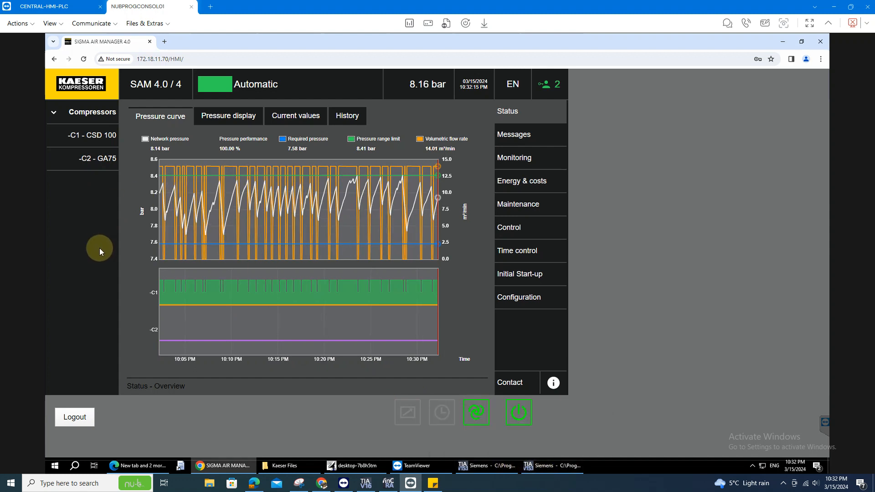
{"action": "mouse_move", "coordinate": [106, 234]}
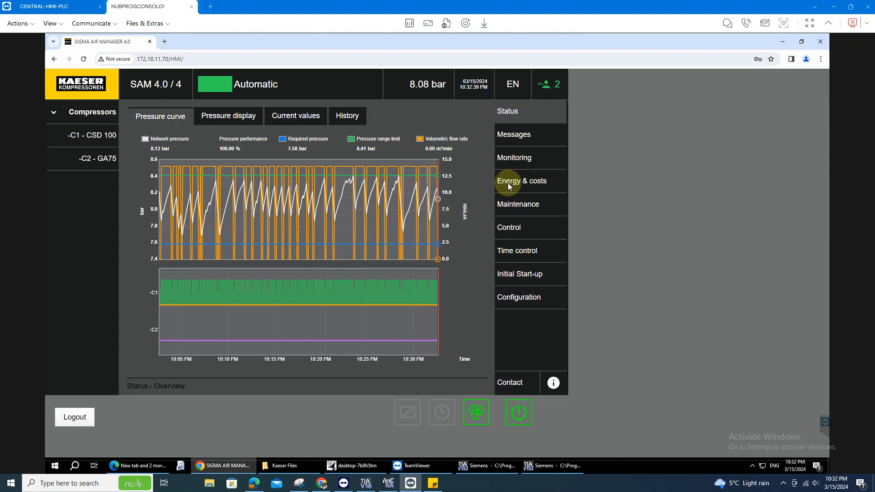
- View the Sigma Air Manager energy and costs table, then the Messages menu
{"action": "left_click", "coordinate": [522, 181]}
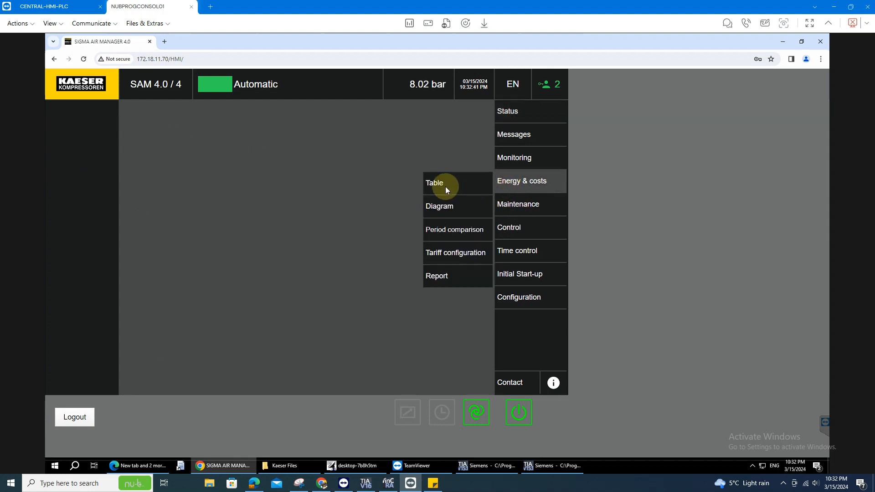
{"action": "left_click", "coordinate": [434, 183]}
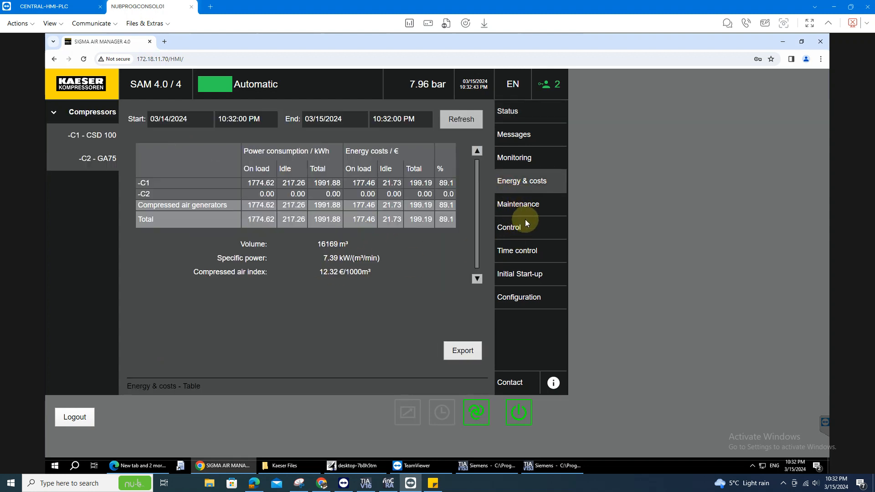
{"action": "left_click", "coordinate": [507, 111]}
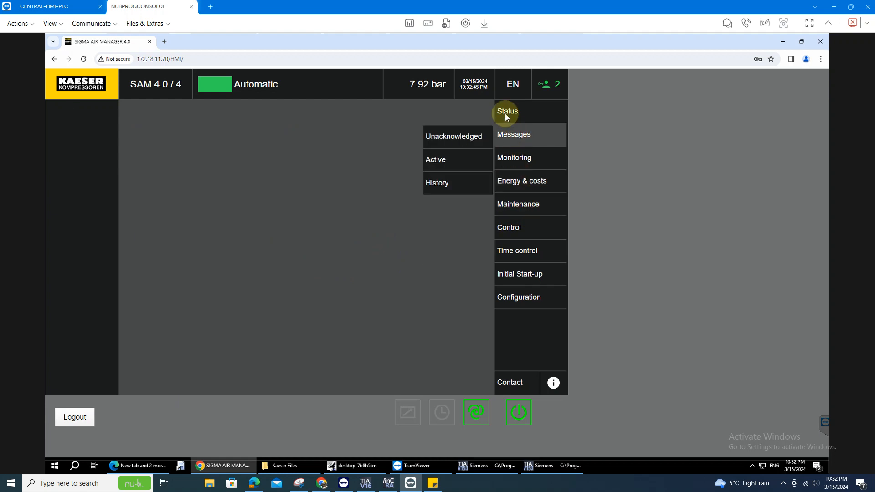
{"action": "left_click", "coordinate": [507, 111]}
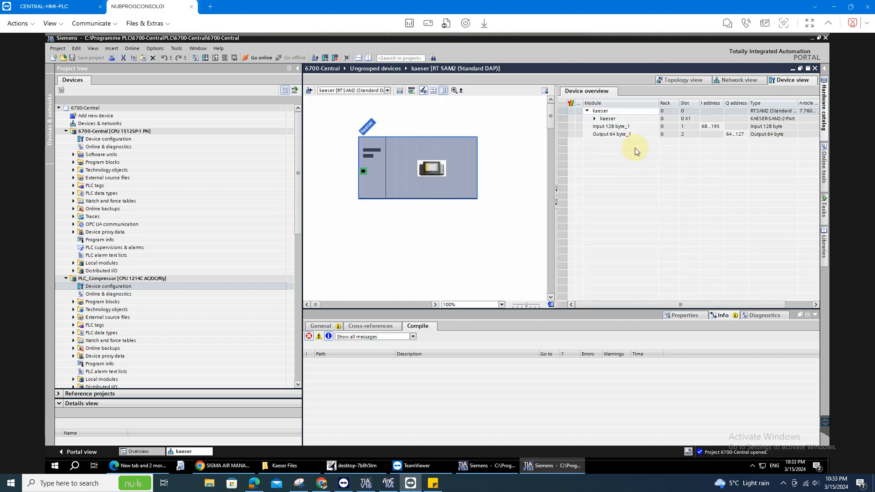
{"action": "left_click", "coordinate": [611, 126]}
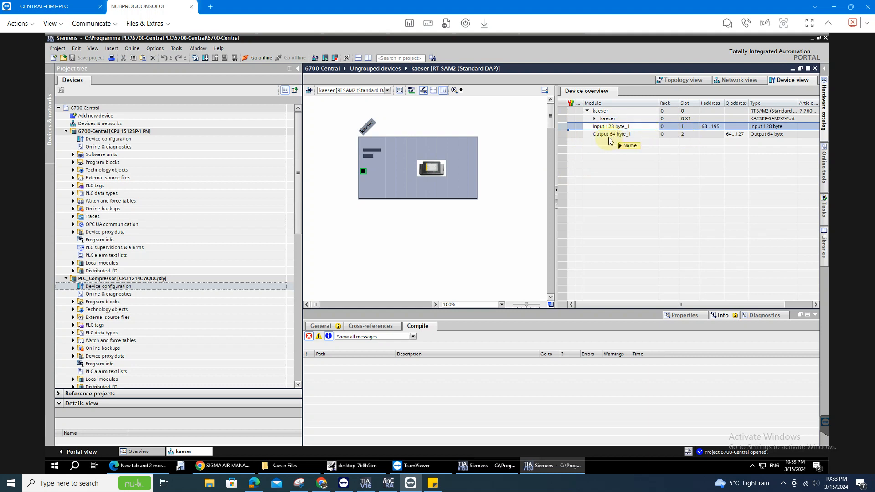
{"action": "left_click", "coordinate": [611, 134]}
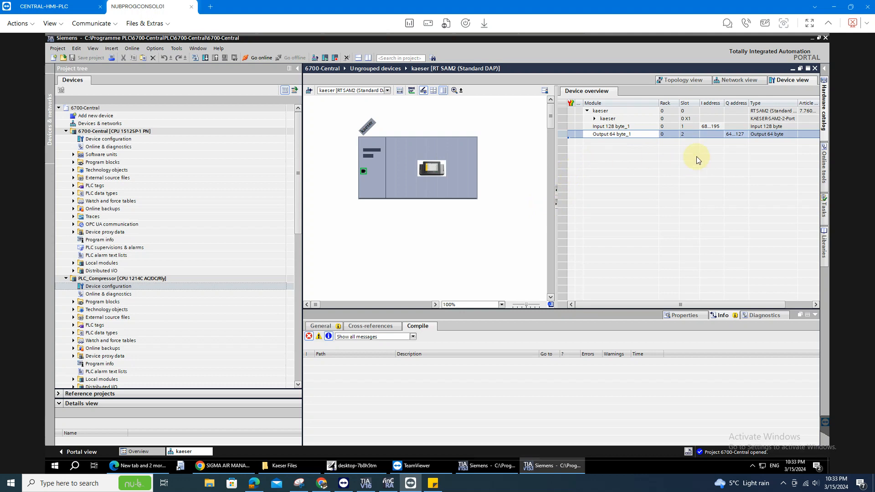
{"action": "left_click", "coordinate": [612, 126]}
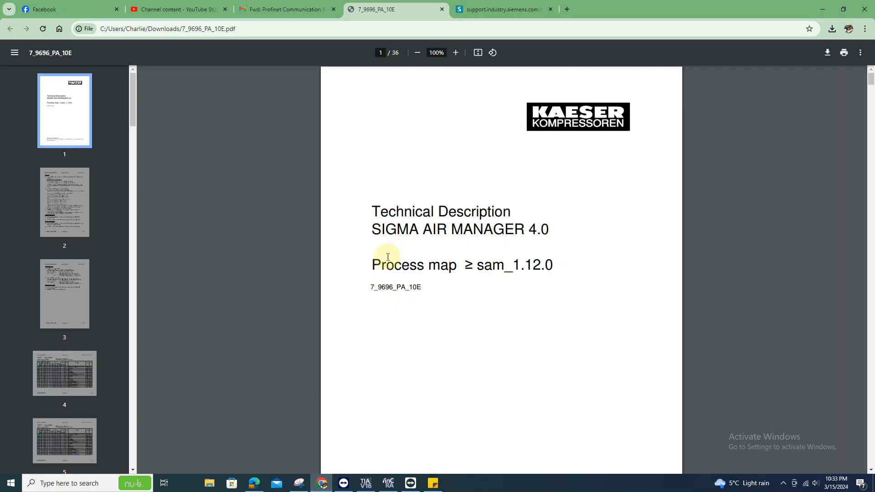
{"action": "mouse_move", "coordinate": [441, 288]}
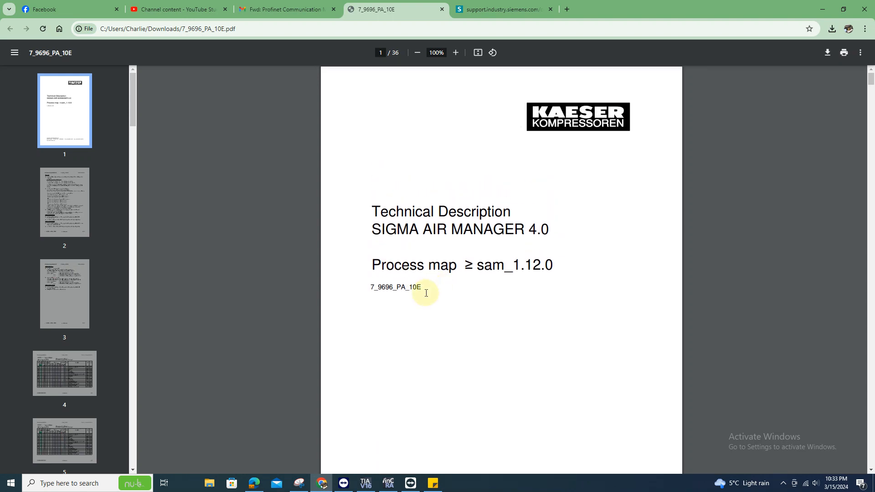
- Scroll the Kaeser process map PDF down to Table 1_1 on page 4
{"action": "scroll", "scroll_direction": "down", "scroll_amount": 3}
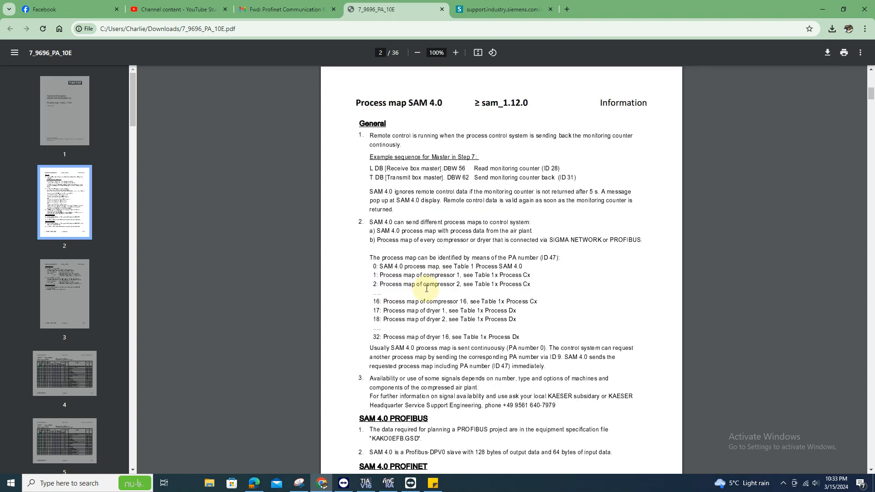
{"action": "scroll", "scroll_direction": "down", "scroll_amount": 3}
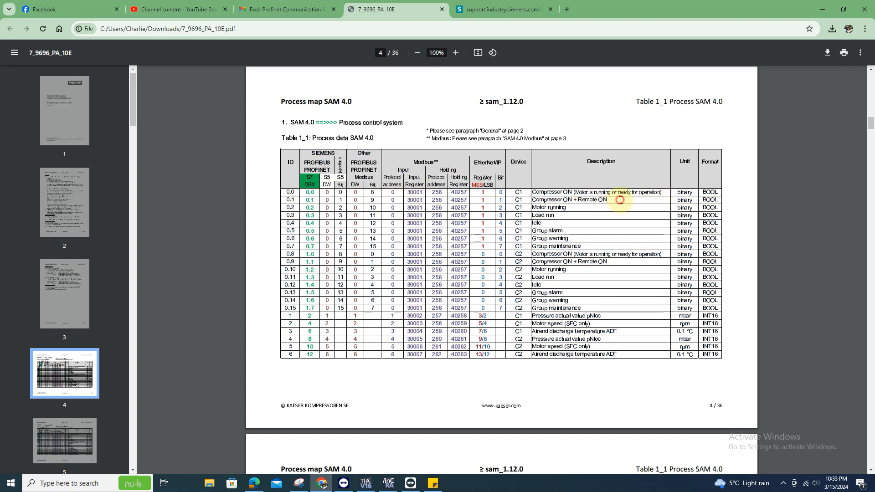
{"action": "mouse_move", "coordinate": [578, 214]}
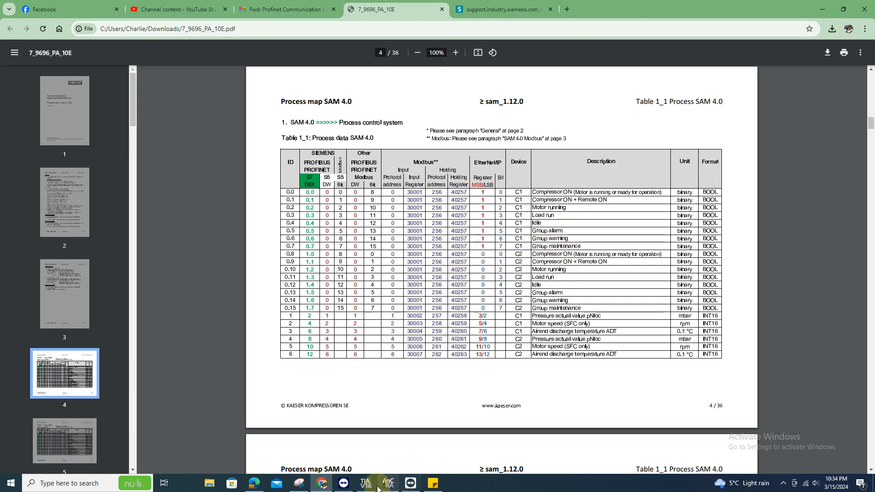
{"action": "mouse_move", "coordinate": [411, 483]}
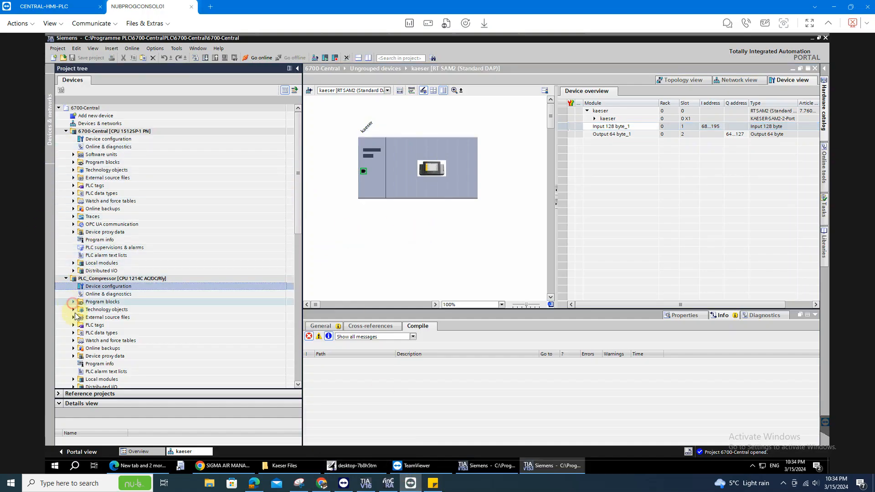
- Expand PLC_Compressor program blocks and open the SAM_Profinet [DB2] data block
{"action": "left_click", "coordinate": [73, 302]}
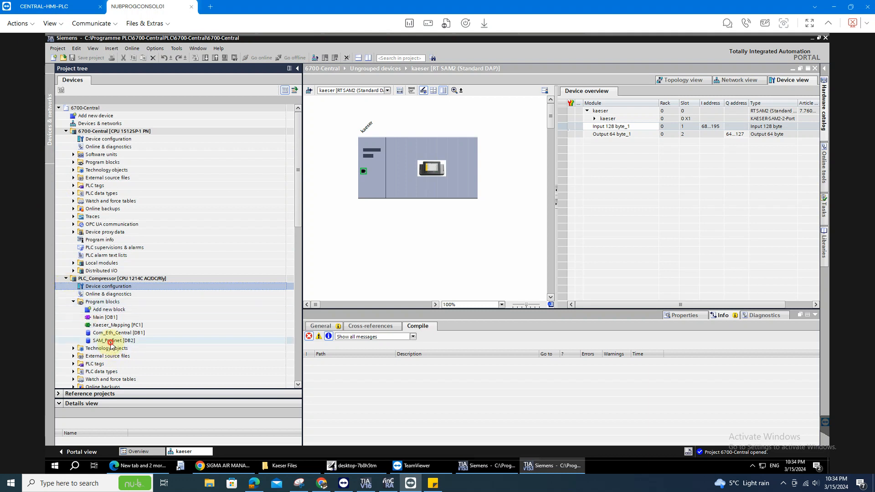
{"action": "left_click", "coordinate": [114, 340]}
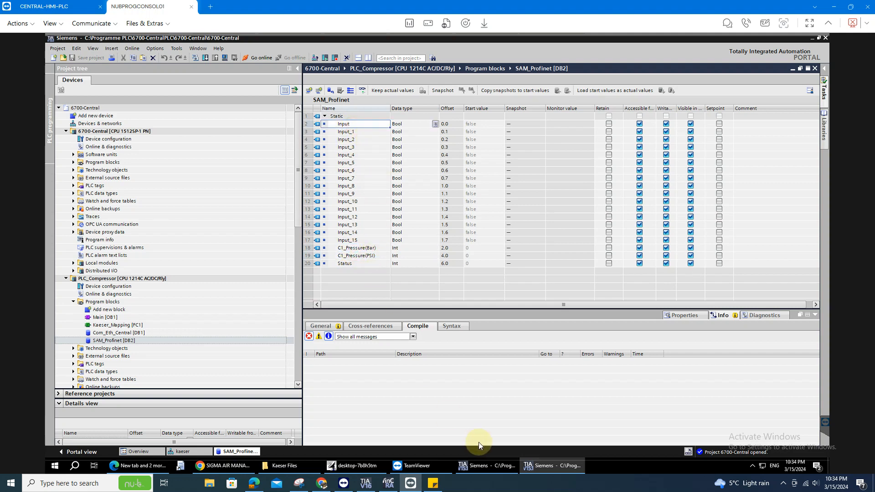
{"action": "left_click", "coordinate": [356, 131]}
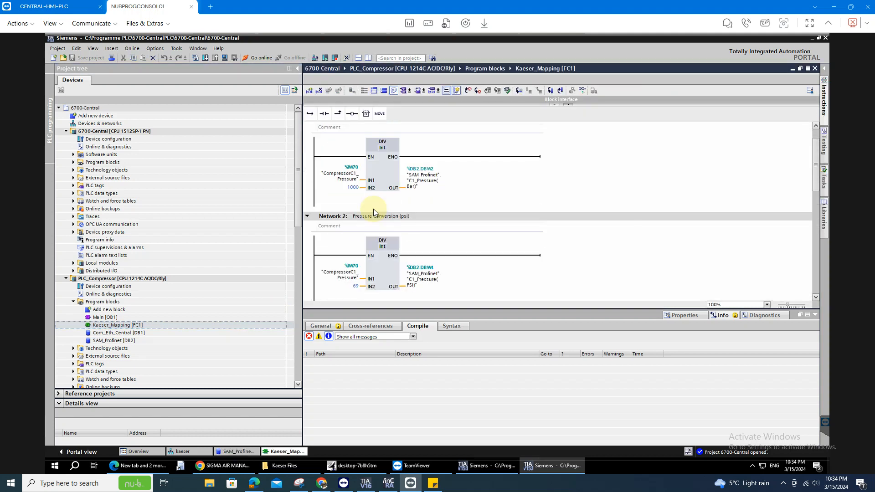
{"action": "scroll", "scroll_direction": "down", "scroll_amount": 3}
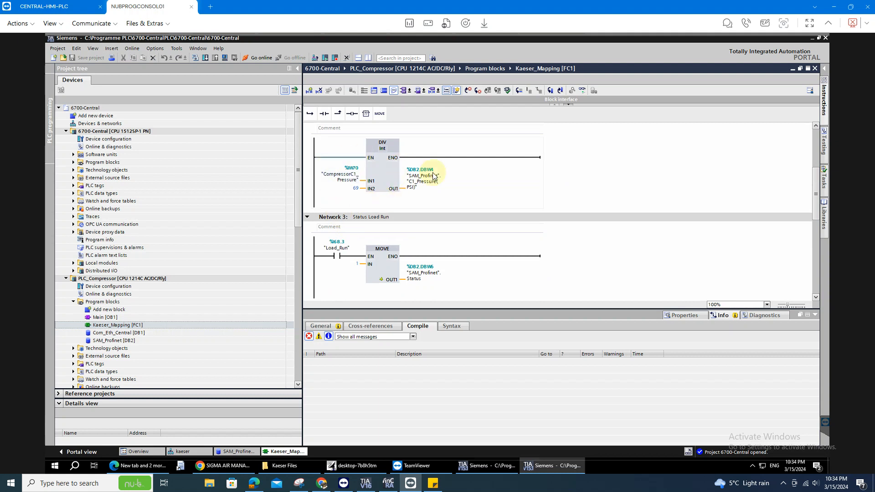
{"action": "mouse_move", "coordinate": [420, 301]}
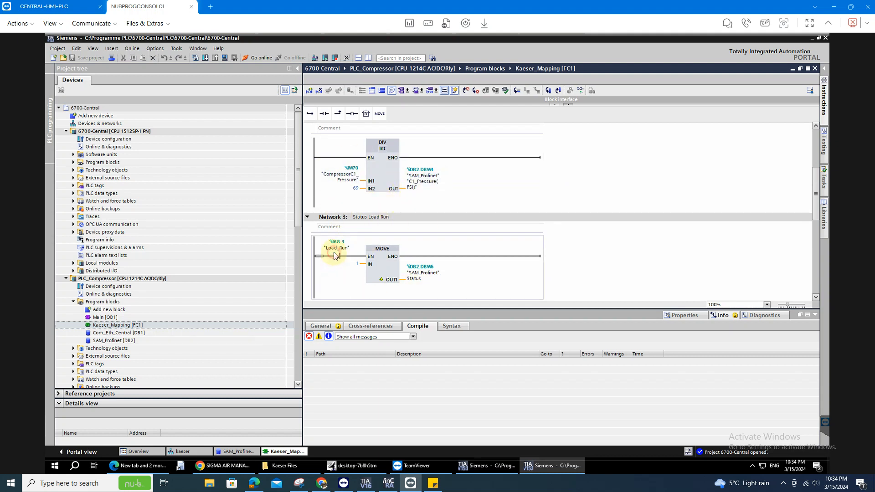
{"action": "left_click", "coordinate": [338, 248]}
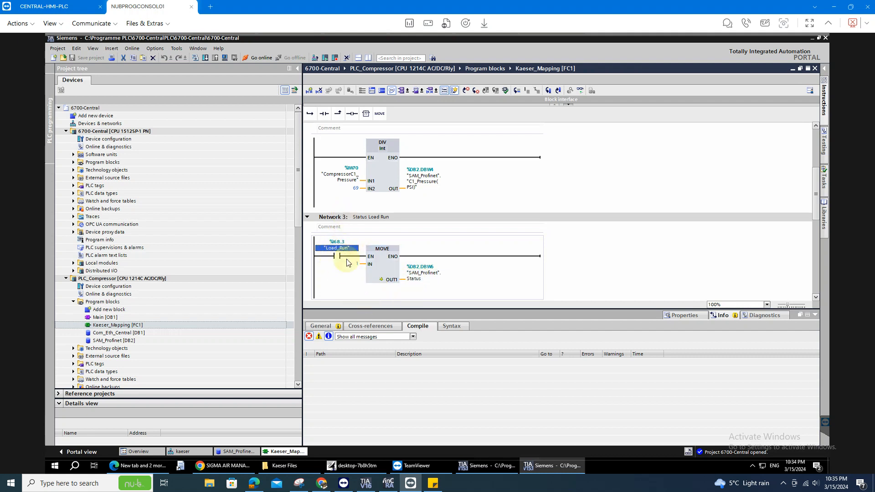
{"action": "scroll", "scroll_direction": "down", "scroll_amount": 3}
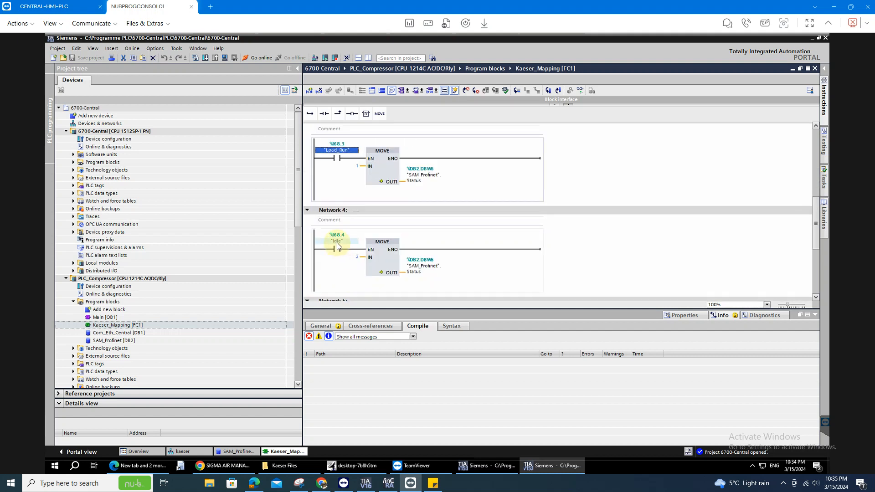
{"action": "left_click", "coordinate": [337, 241]}
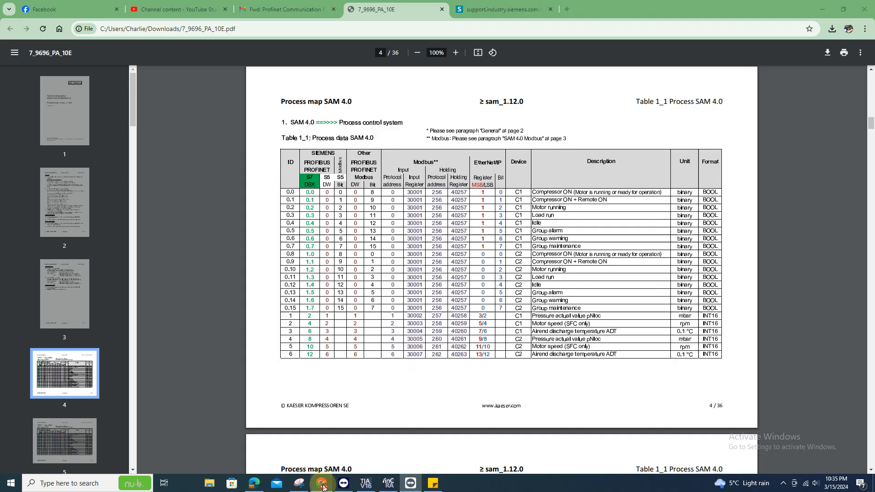
- Highlight the Pressure actual value entry in Table 1_1 of 7_9696_PA_10E.pdf
{"action": "double_click", "coordinate": [542, 278]}
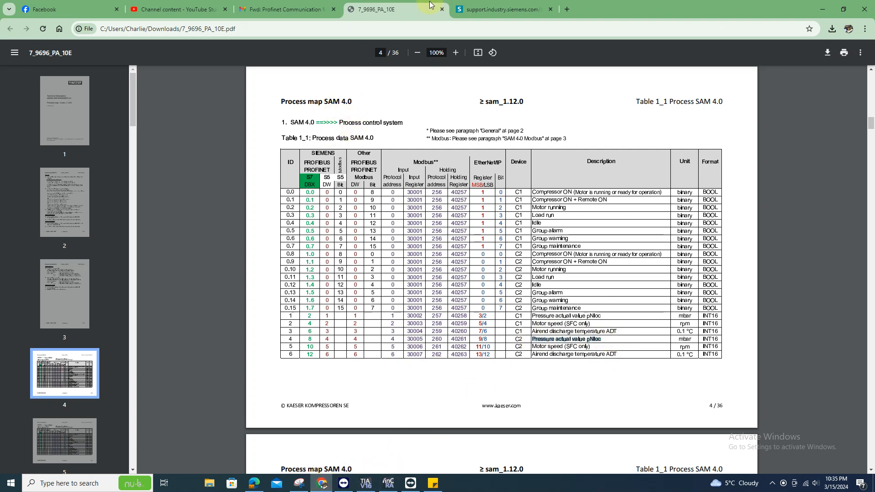
{"action": "mouse_move", "coordinate": [268, 483]}
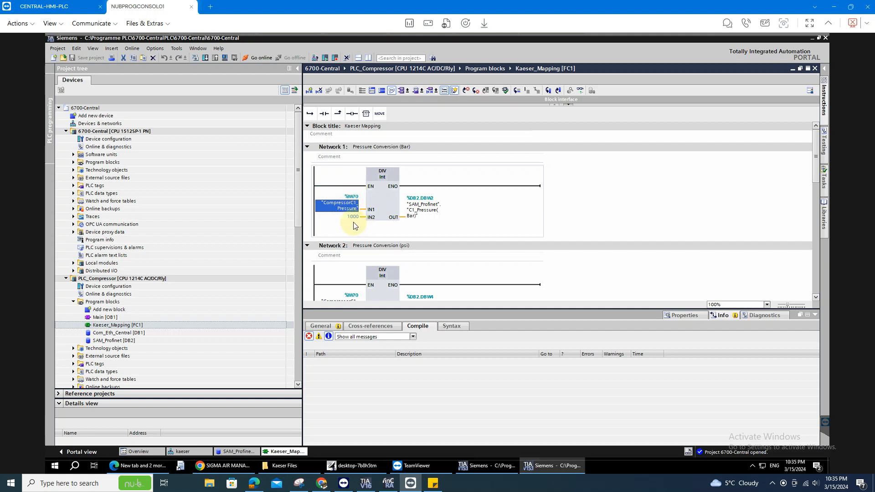
- Select CompressorC1_Pressure in Network 1 and the 69 psi divisor in Network 2
{"action": "left_click", "coordinate": [351, 217]}
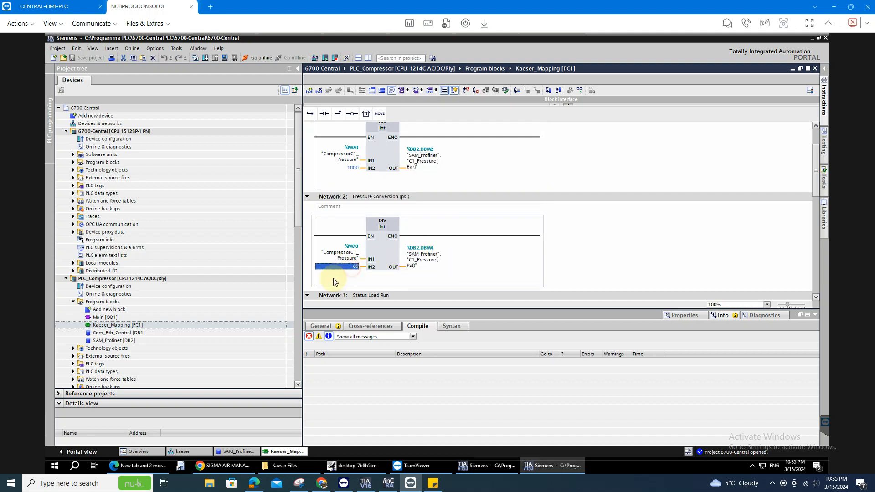
{"action": "left_click", "coordinate": [382, 226]}
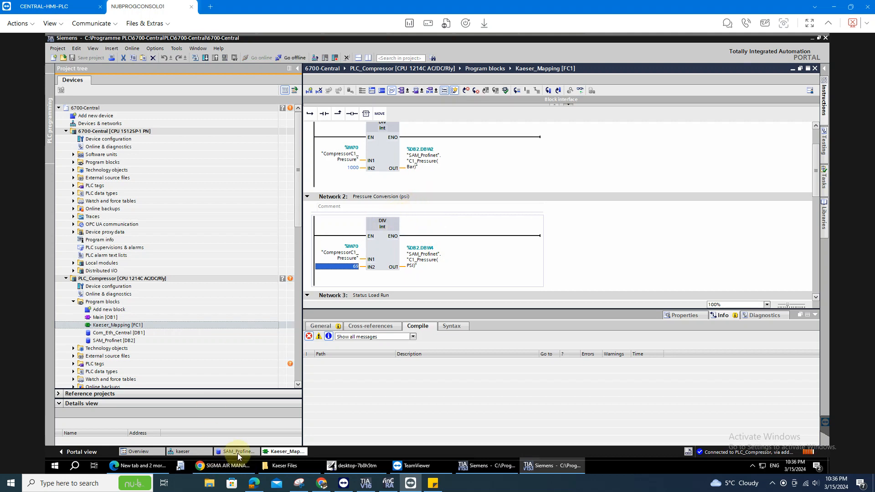
- Monitor SAM_Profinet [DB2] live and bring up the Sigma Air Manager page
{"action": "left_click", "coordinate": [236, 452]}
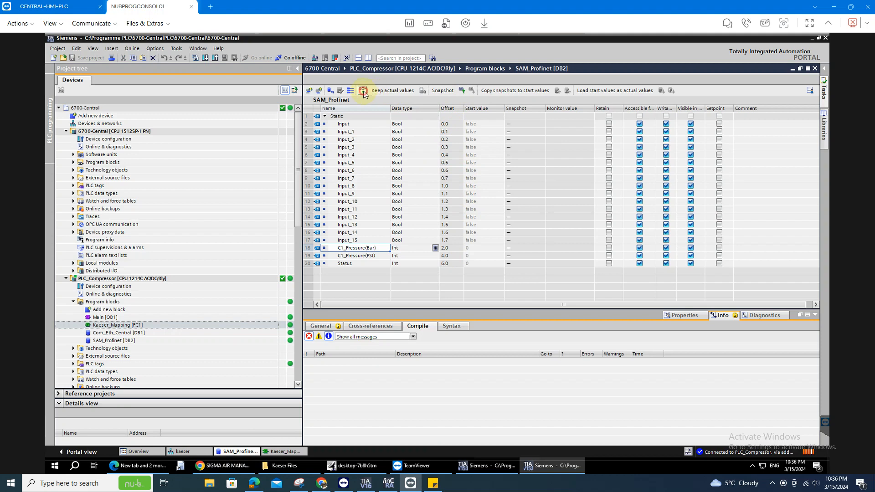
{"action": "left_click", "coordinate": [363, 90]}
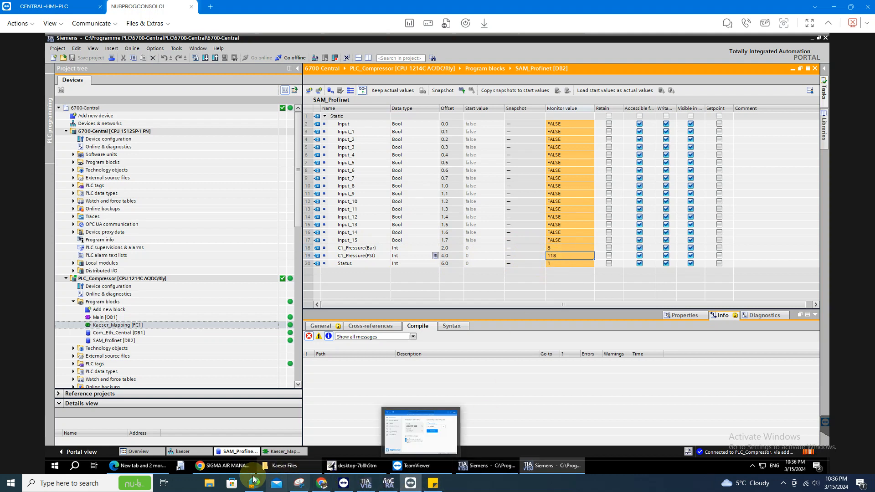
{"action": "left_click", "coordinate": [224, 465]}
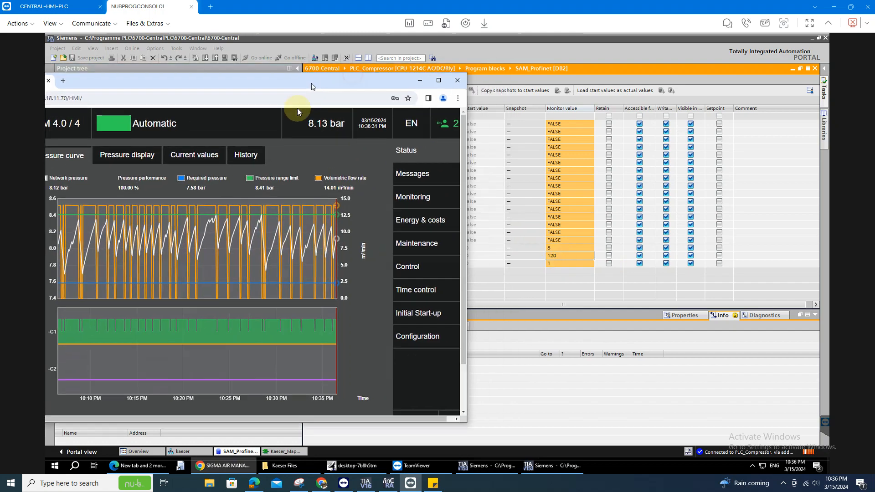
- Show Kaeser_Mapping [FC1] beside DB2 at Network 3, then compare with Sigma Air Manager
{"action": "left_click_drag", "start_coordinate": [312, 80], "coordinate": [436, 318]}
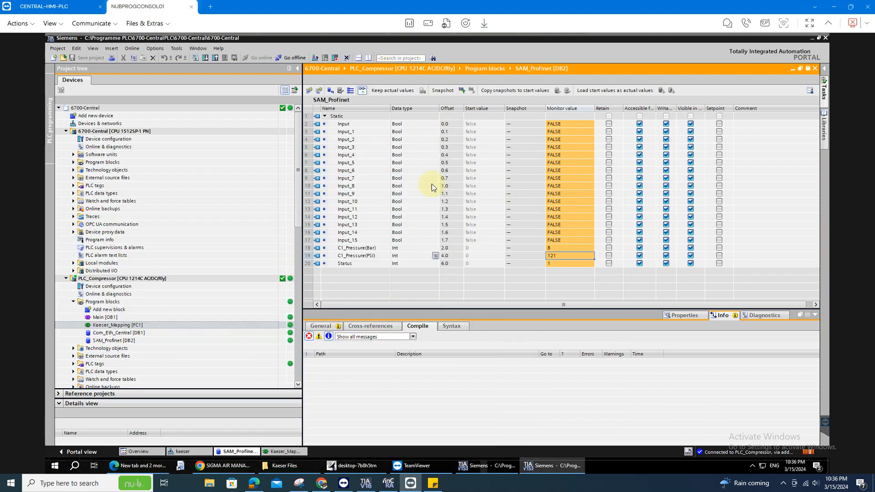
{"action": "double_click", "coordinate": [117, 325]}
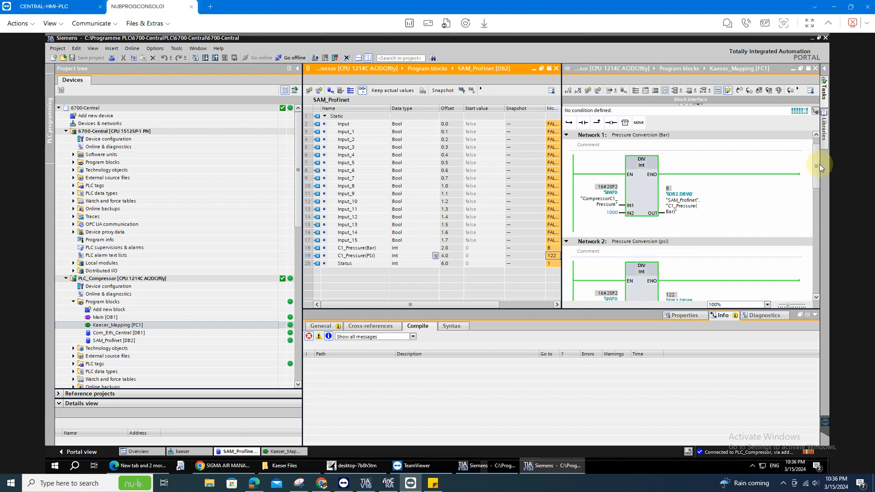
{"action": "scroll", "scroll_direction": "down", "scroll_amount": 3}
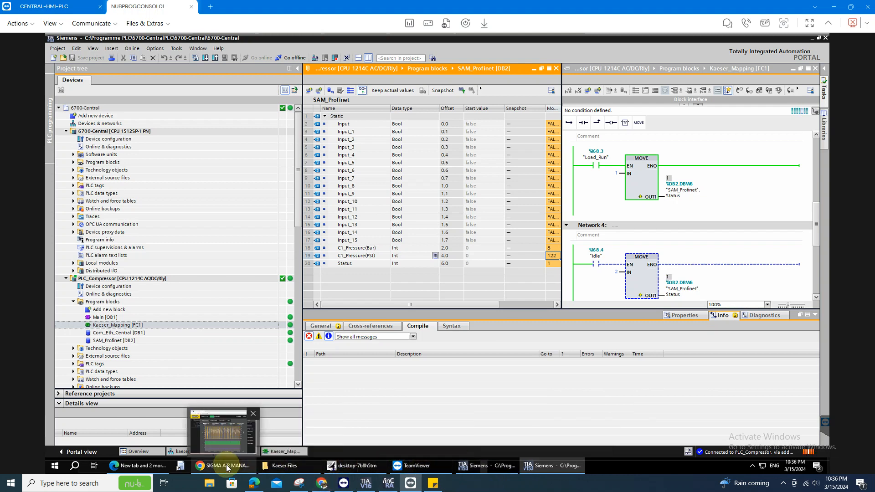
{"action": "left_click", "coordinate": [224, 466]}
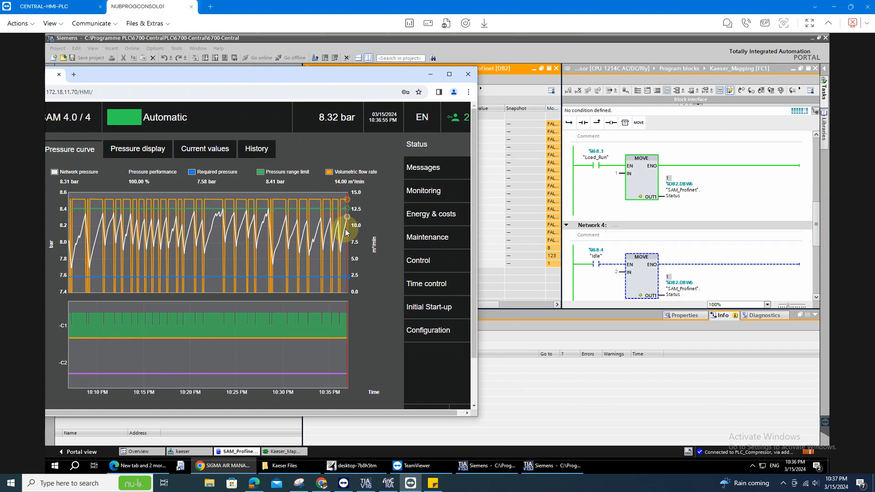
{"action": "mouse_move", "coordinate": [245, 214]}
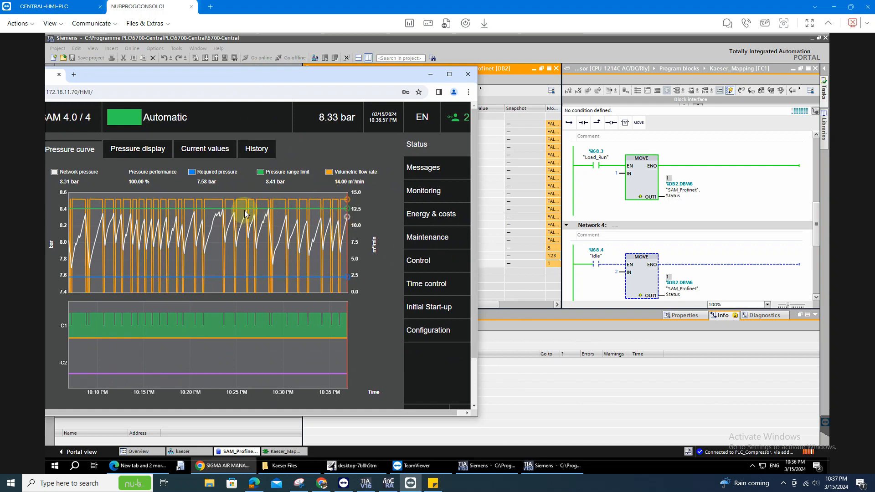